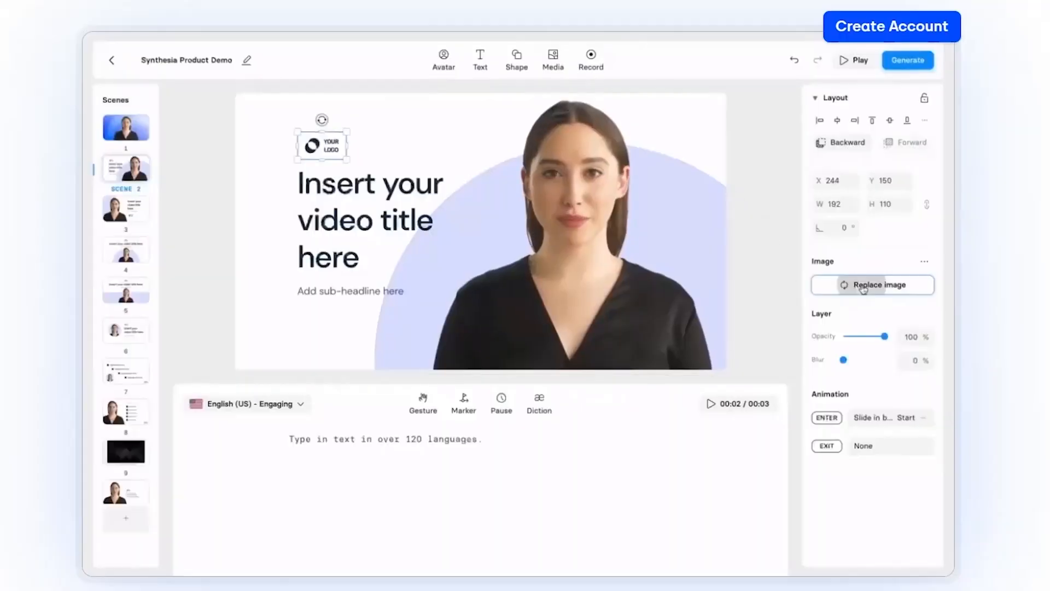
- Replace the scene 2 logo placeholder with the ACME logo and show the media library
left_click(872, 284)
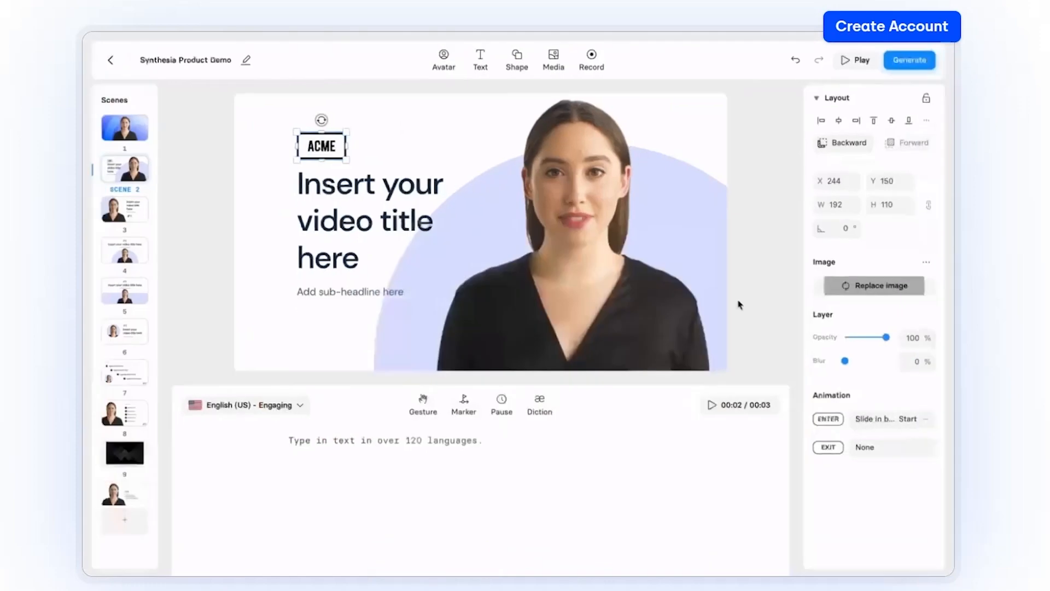
left_click(553, 56)
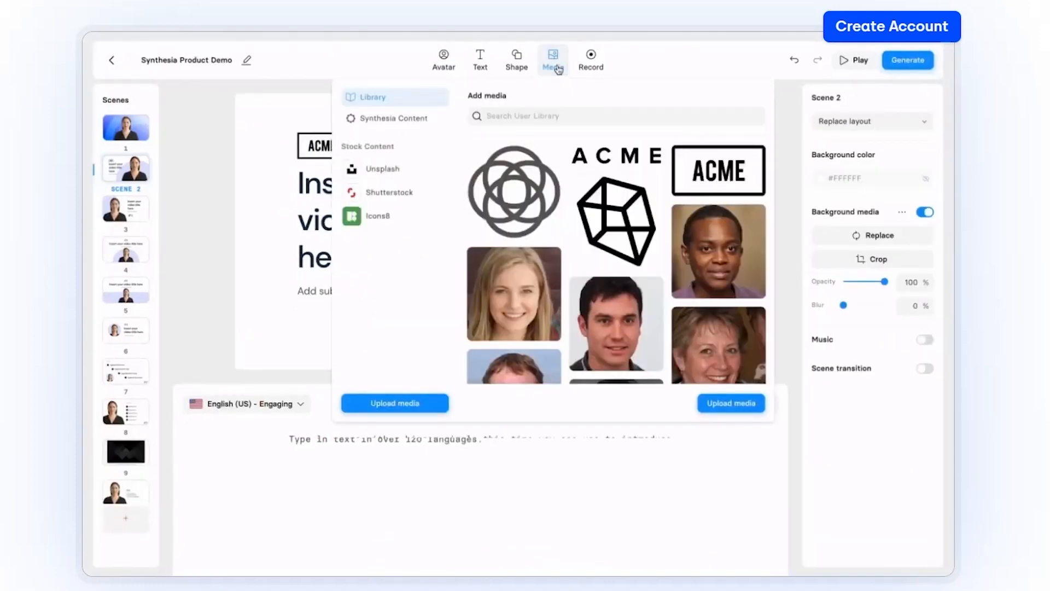
- Browse Shutterstock stock content, switching from images to videos
left_click(380, 193)
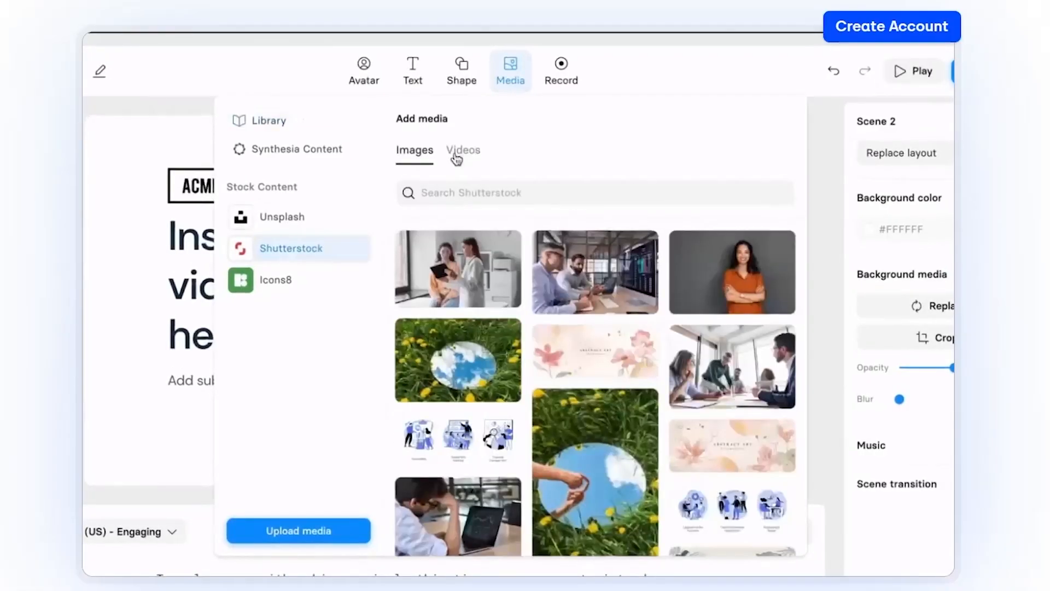
left_click(275, 278)
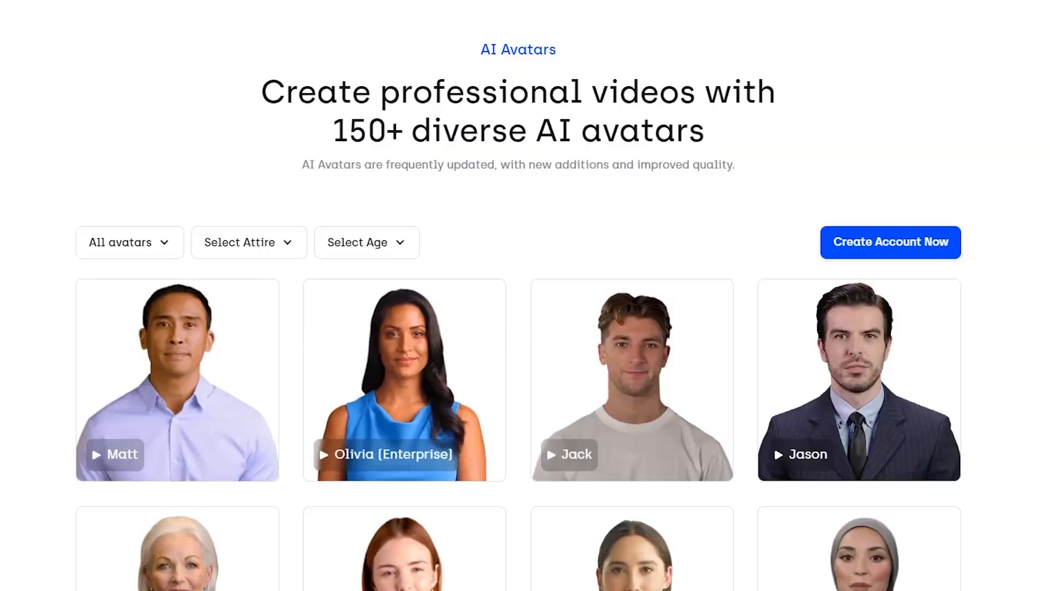
scroll("down", 3)
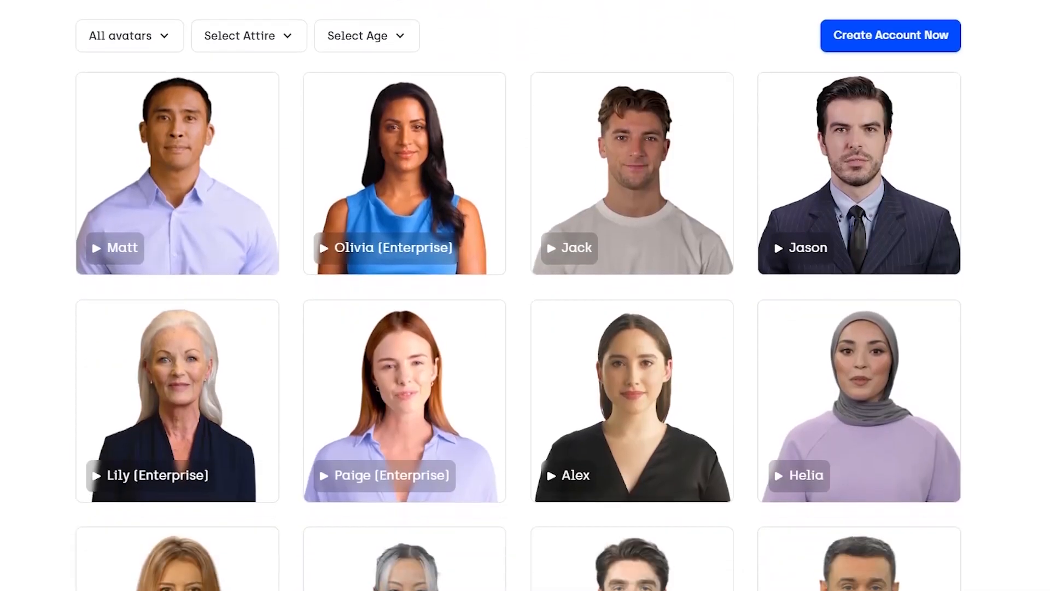
scroll("down", 3)
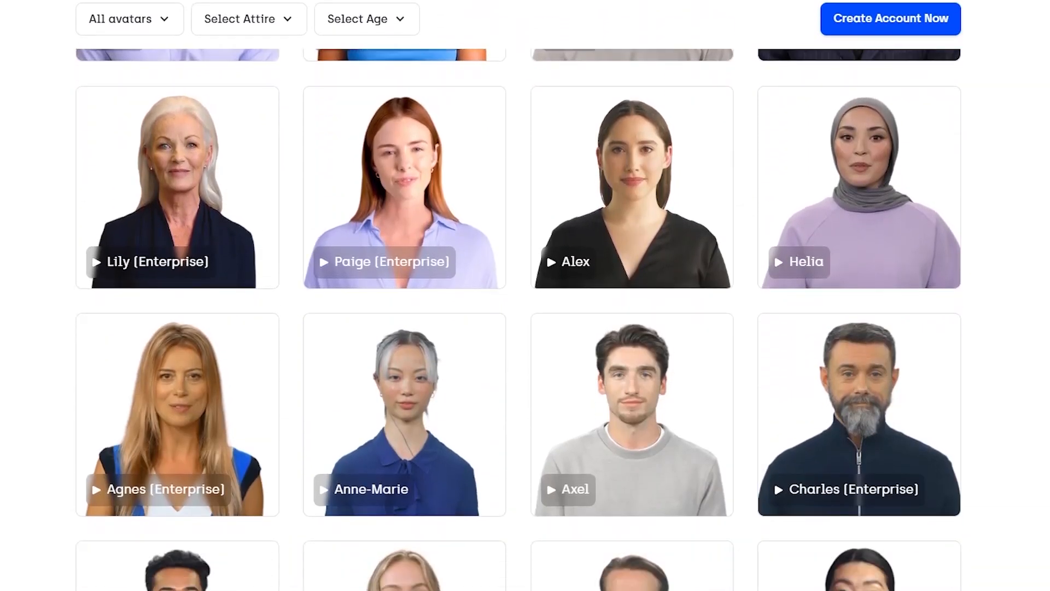
scroll("down", 3)
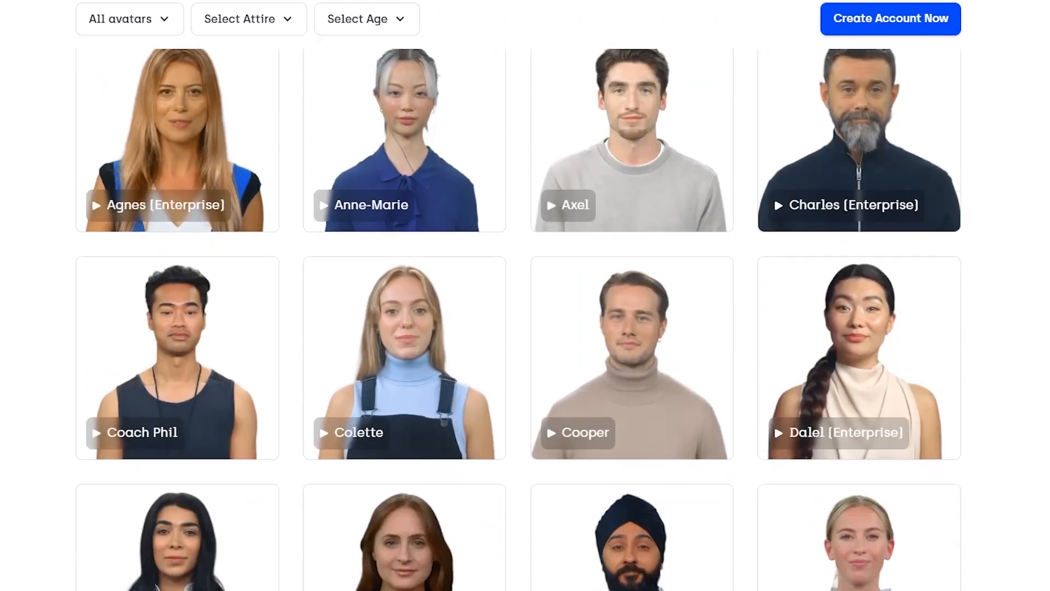
scroll("down", 3)
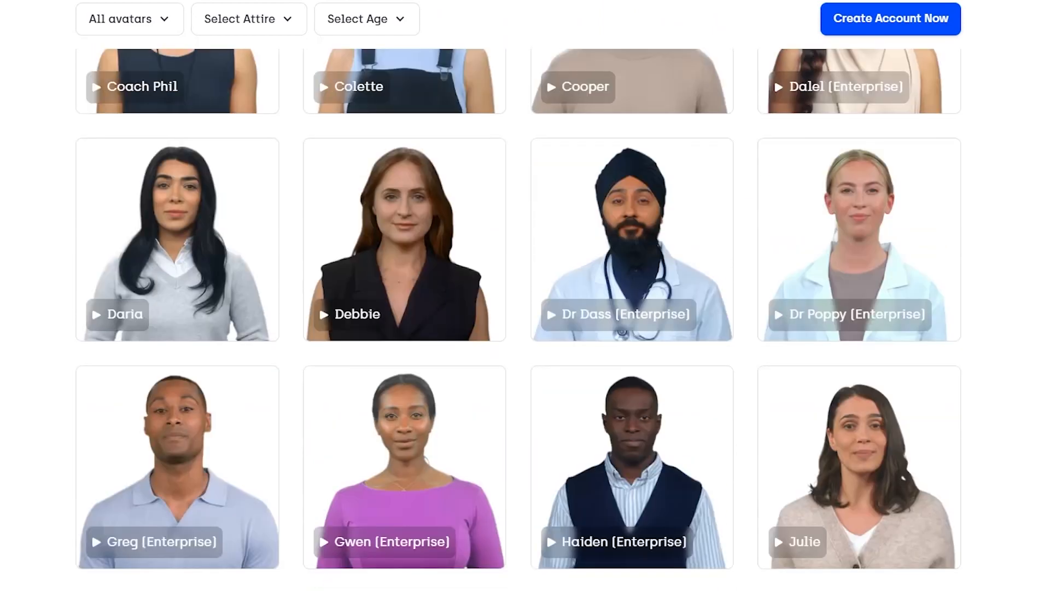
scroll("down", 3)
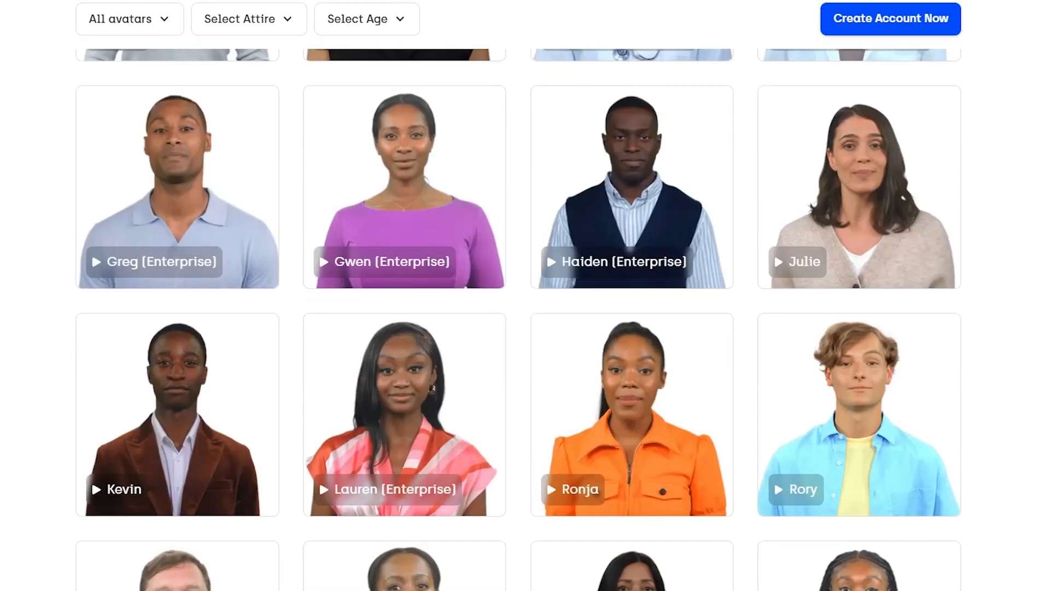
scroll("down", 3)
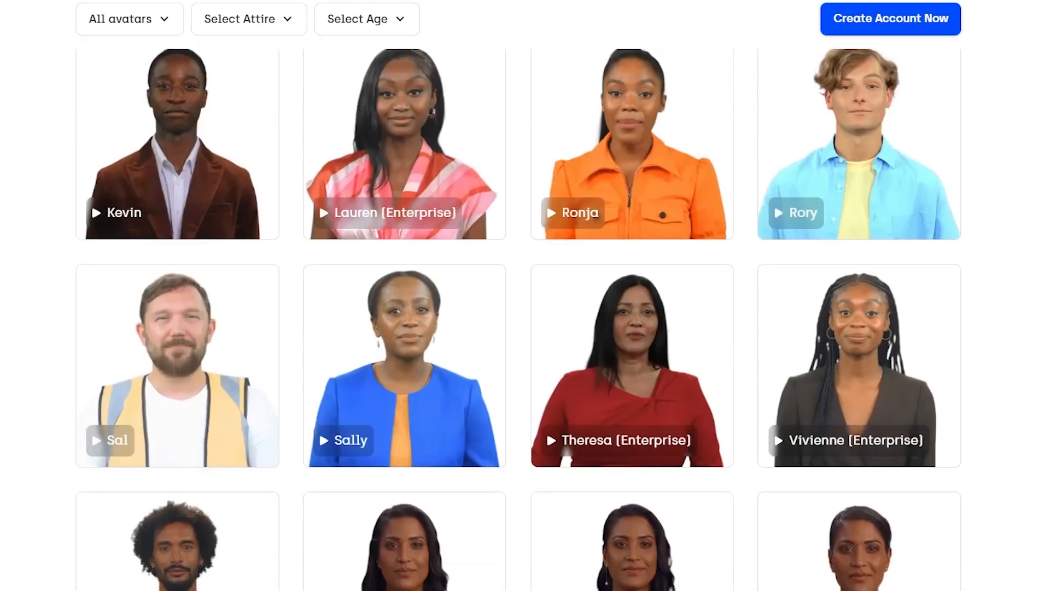
scroll("down", 3)
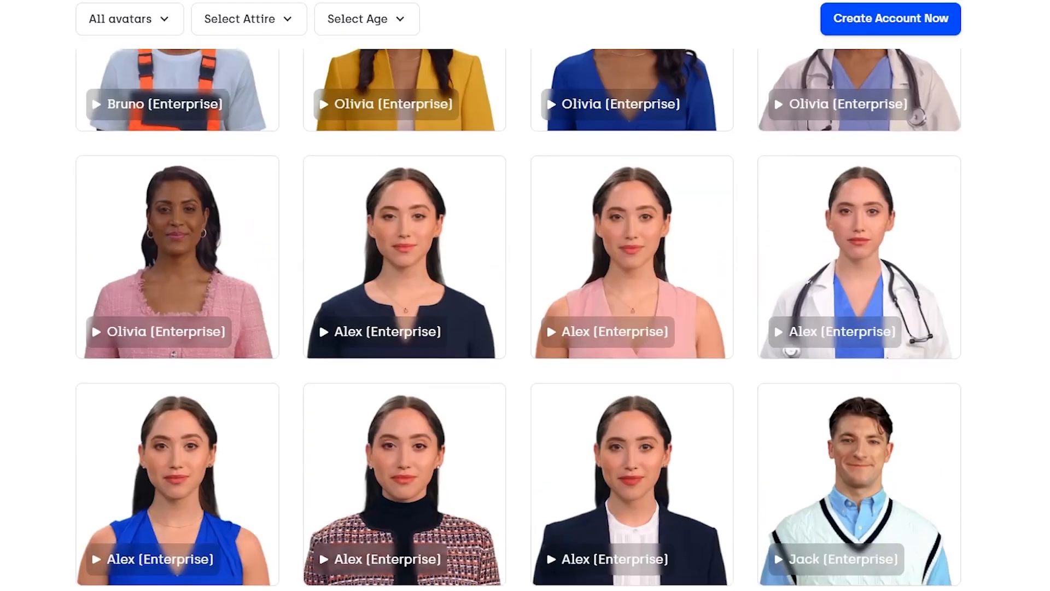
scroll("down", 3)
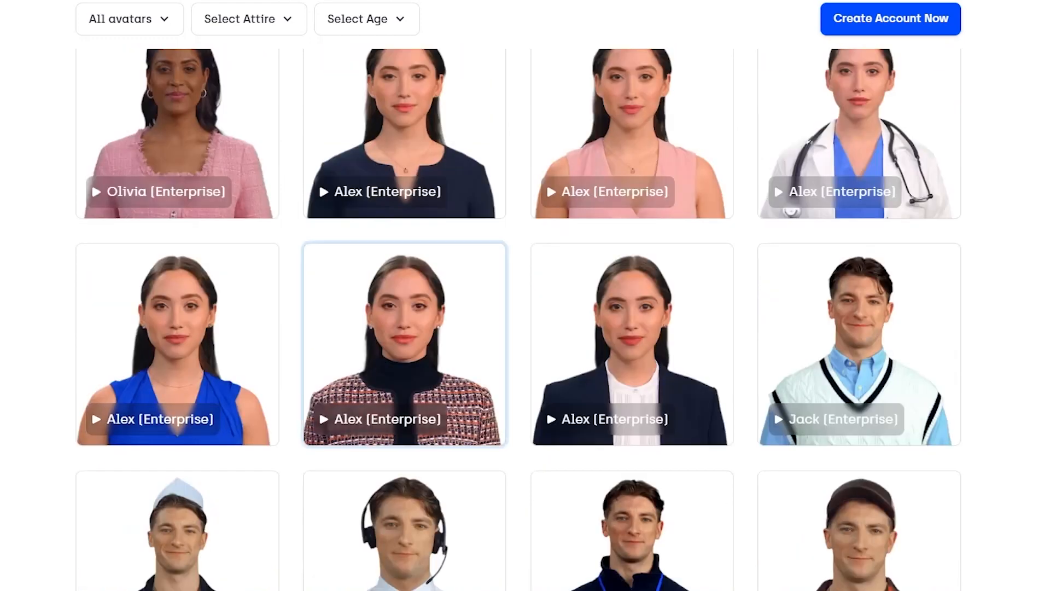
scroll("up", 3)
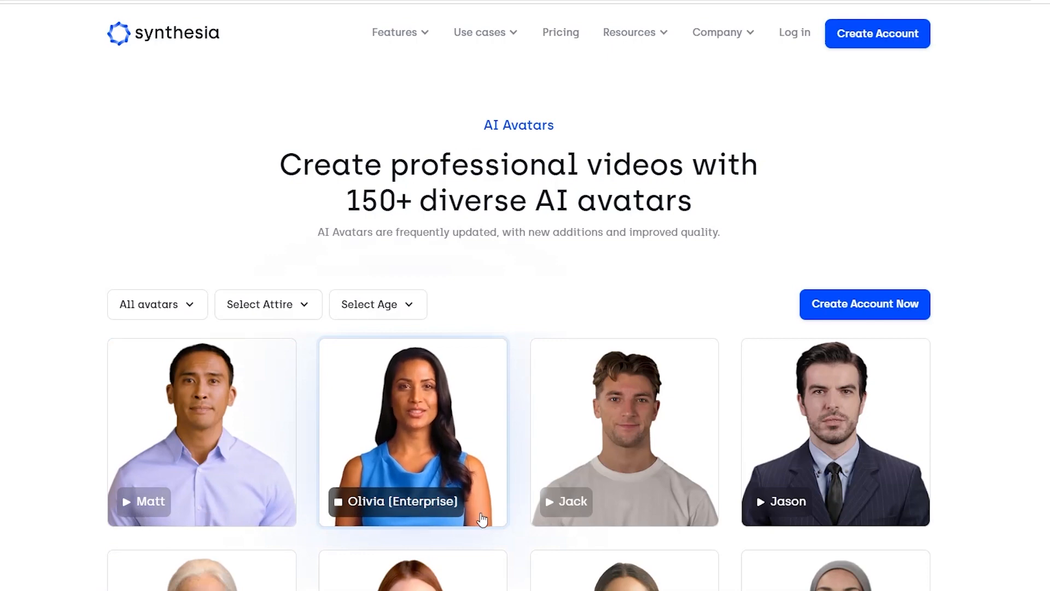
- Filter the avatar gallery to Business attire and scroll through the results
scroll("down", 3)
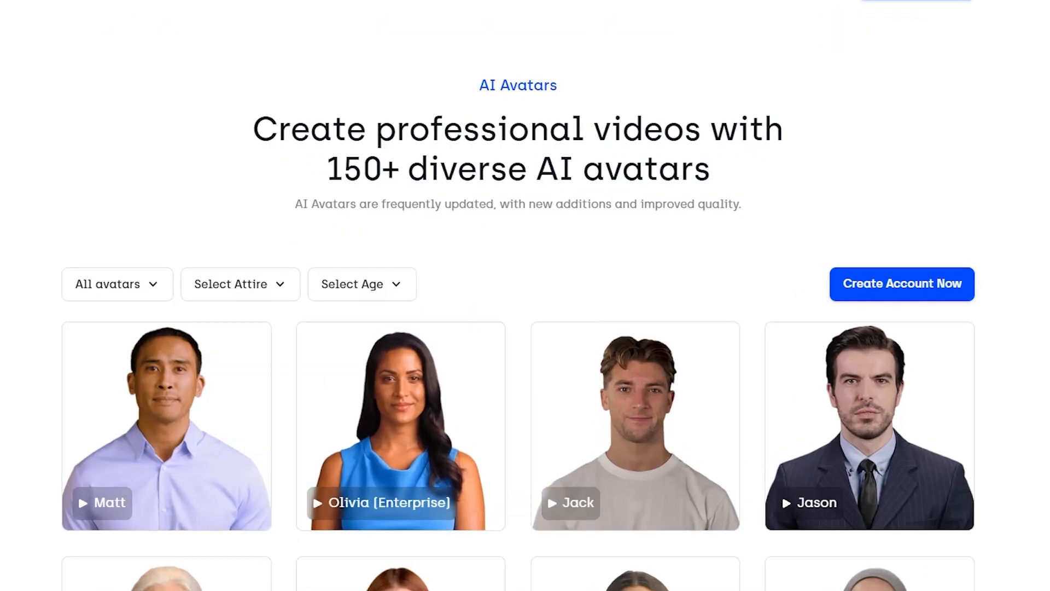
left_click(240, 283)
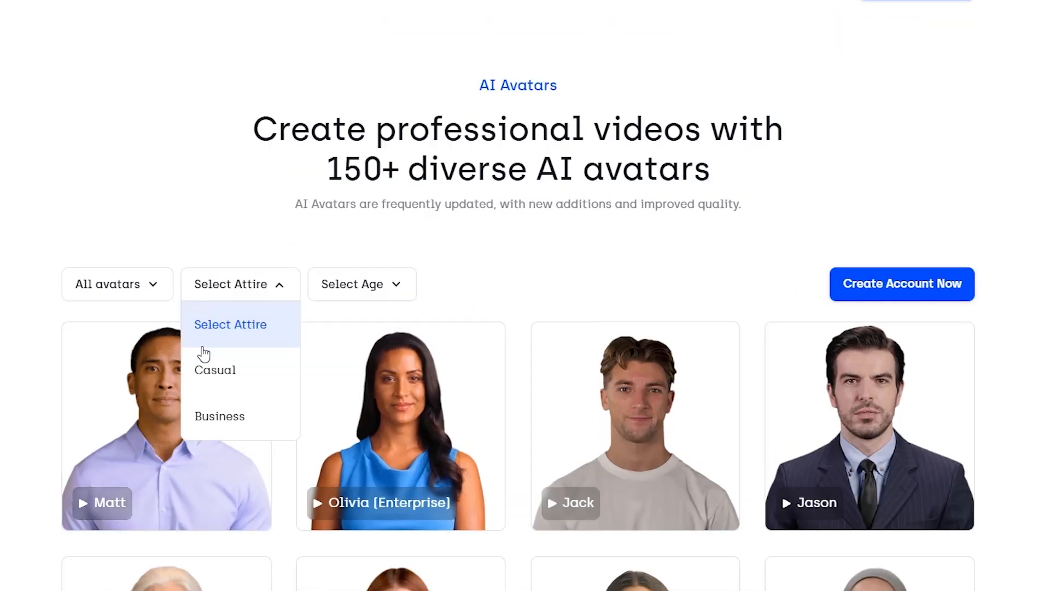
mouse_move(205, 432)
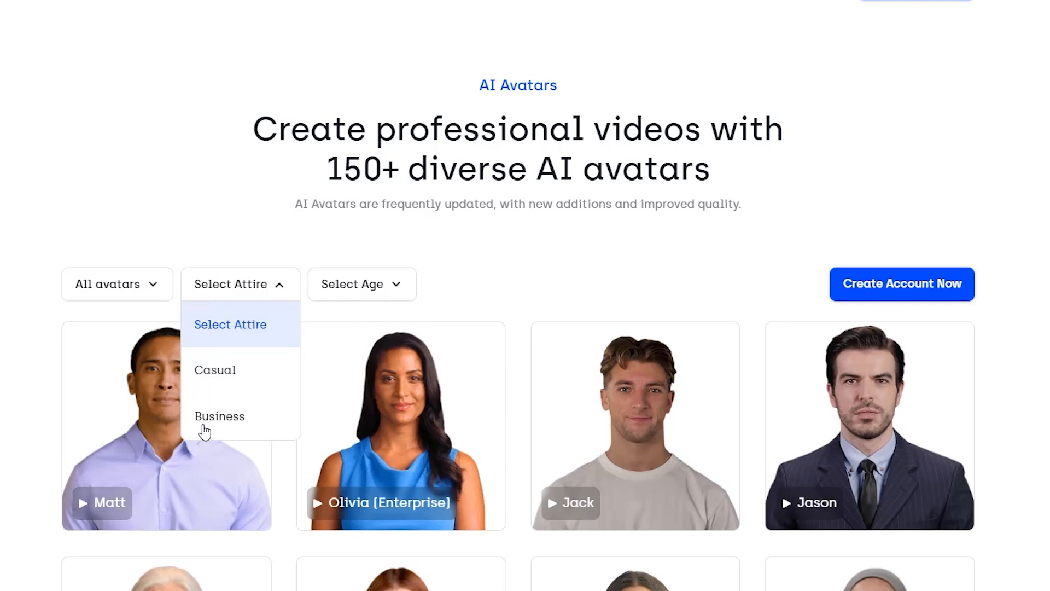
left_click(361, 283)
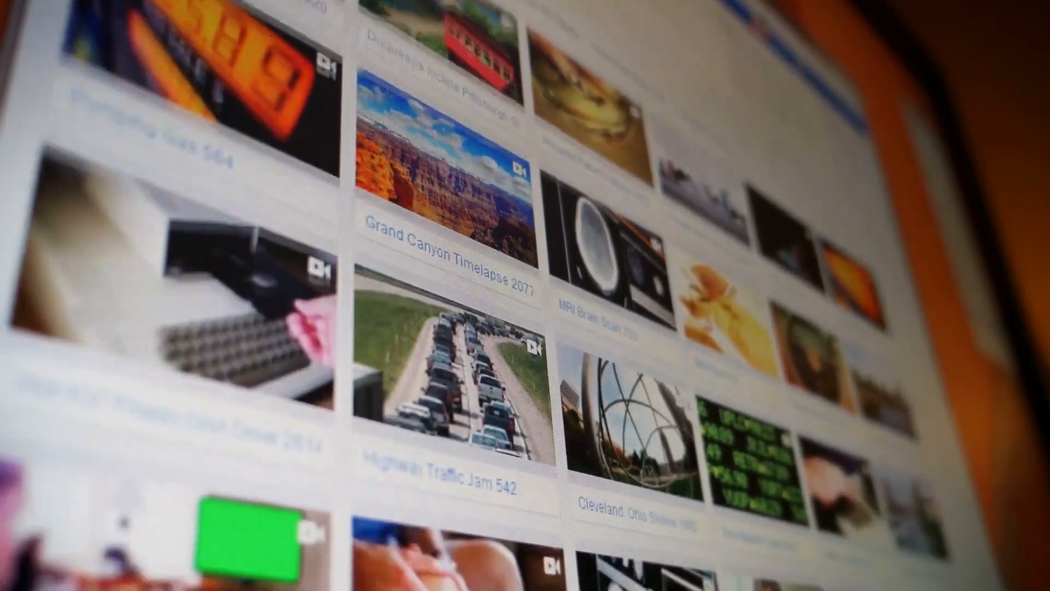
scroll("down", 3)
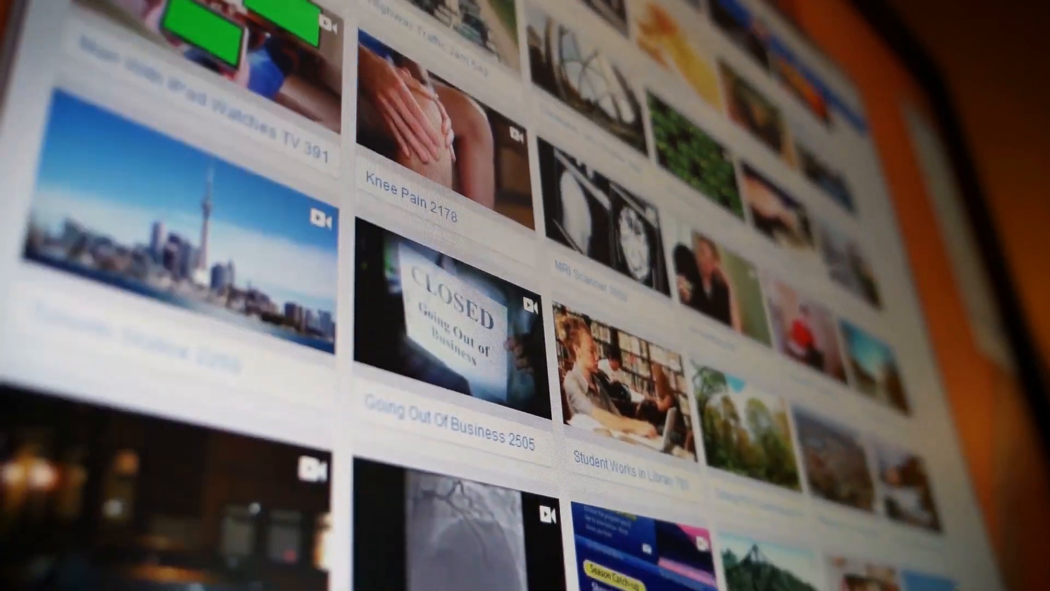